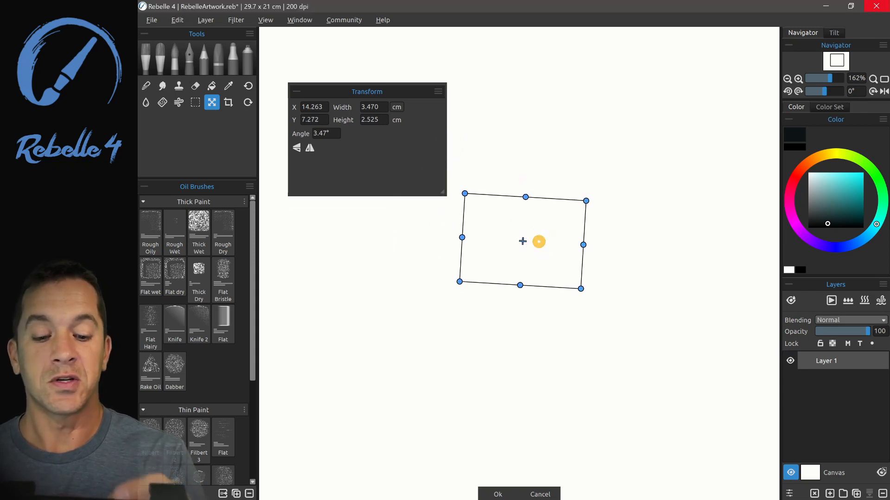
# Step: Move and rotate the transform area about 12 degrees, then add cyan strokes over the black
pyautogui.moveTo(523, 241); pyautogui.dragTo(508, 273)
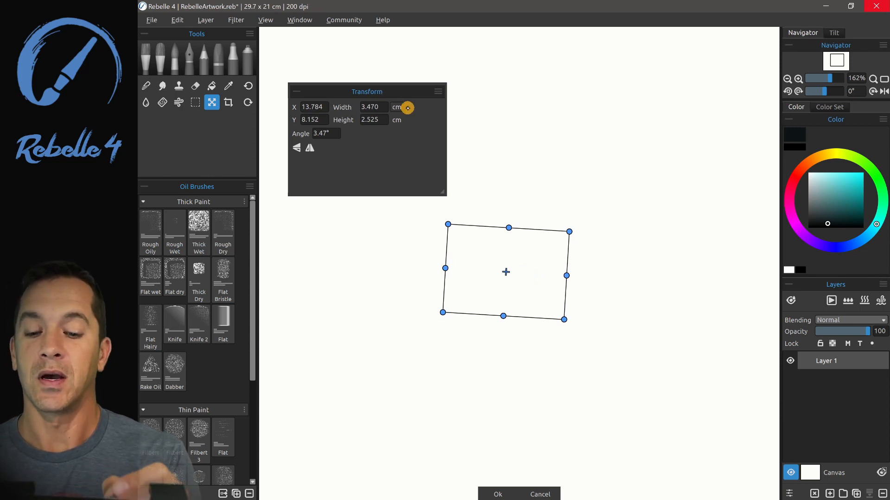
pyautogui.click(396, 107)
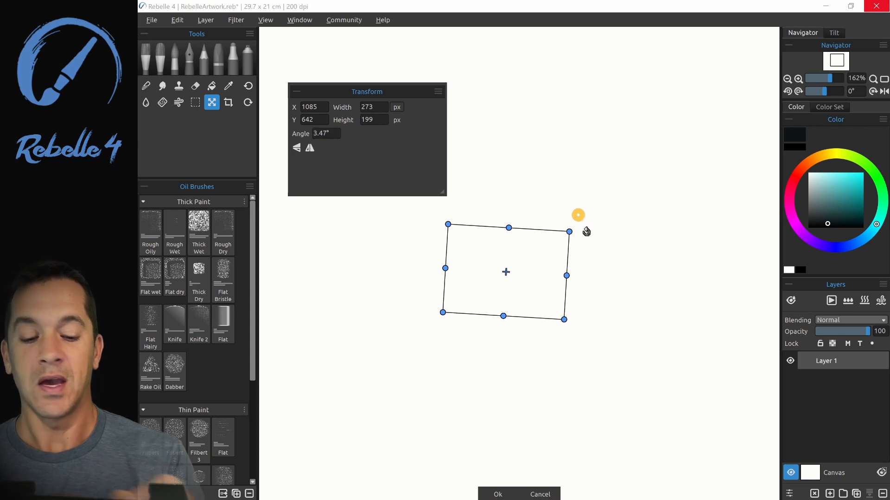
pyautogui.moveTo(578, 214); pyautogui.dragTo(585, 205)
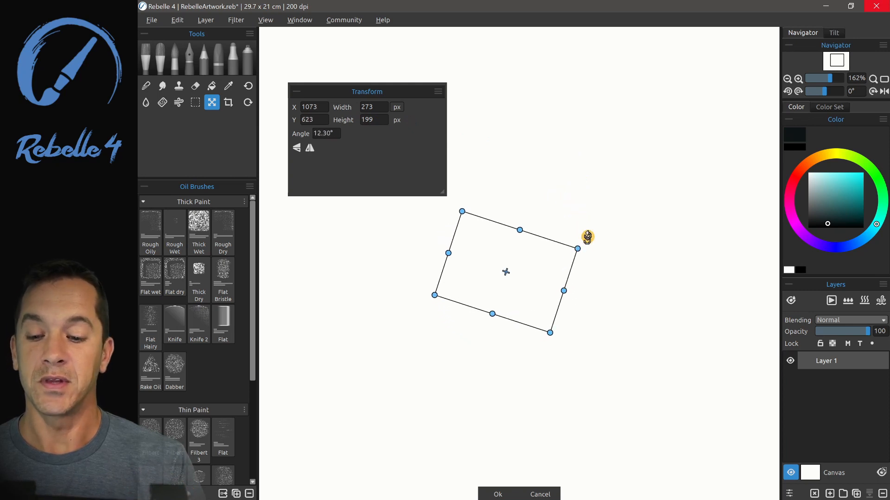
pyautogui.moveTo(587, 237); pyautogui.dragTo(658, 179)
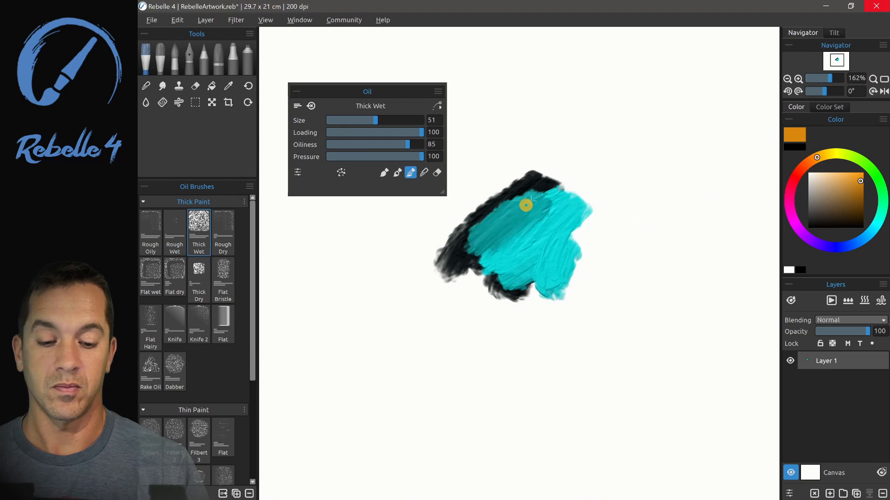
pyautogui.moveTo(525, 206); pyautogui.dragTo(457, 222)
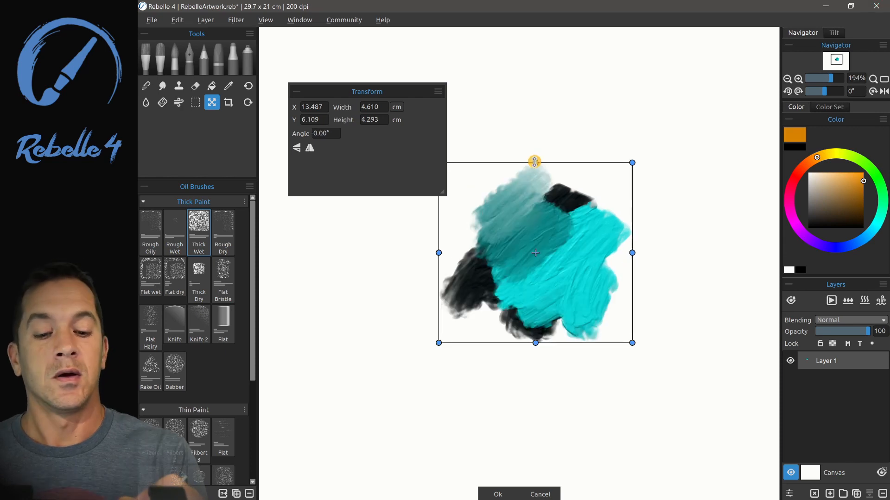
# Step: Proportionally shrink and nudge the black-and-cyan blob to about 248 by 214 pixels
pyautogui.moveTo(534, 162); pyautogui.dragTo(534, 181)
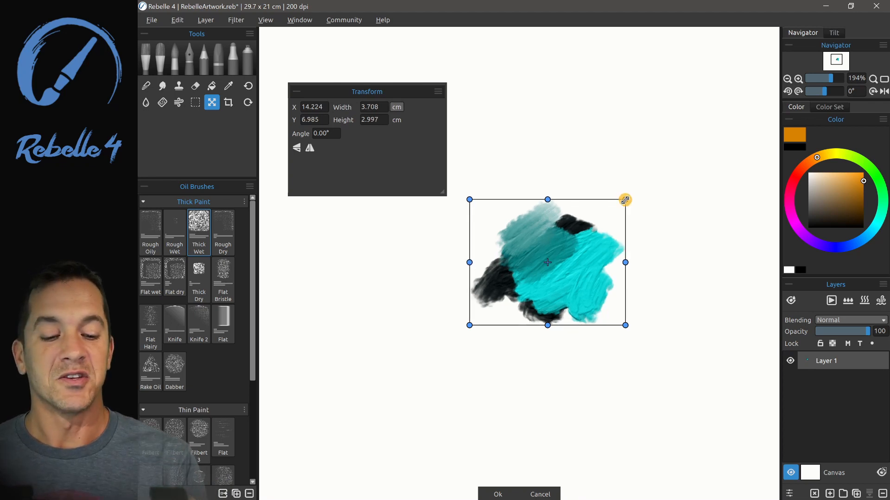
pyautogui.moveTo(624, 199); pyautogui.dragTo(470, 189)
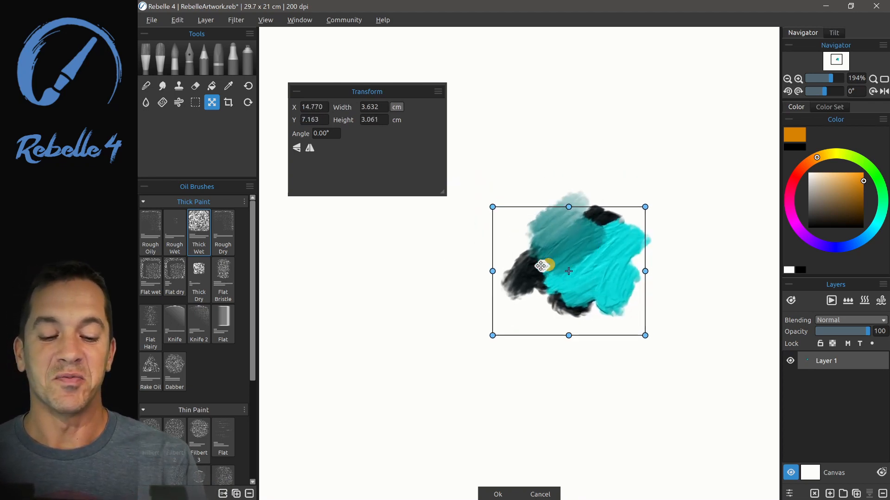
pyautogui.moveTo(569, 271); pyautogui.dragTo(566, 251)
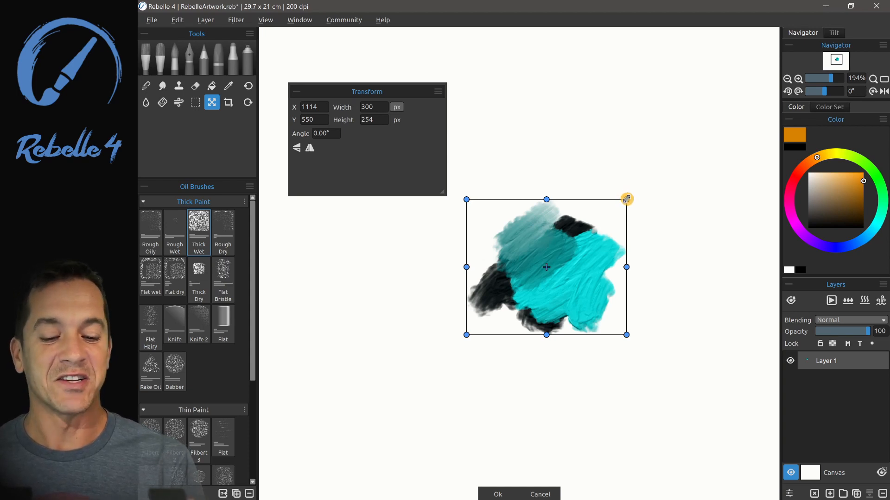
pyautogui.moveTo(627, 199); pyautogui.dragTo(617, 205)
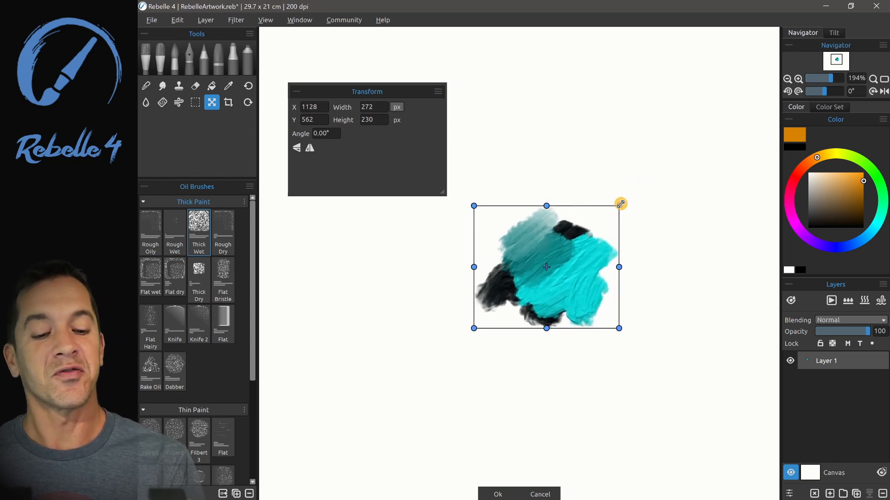
pyautogui.moveTo(621, 203); pyautogui.dragTo(628, 195)
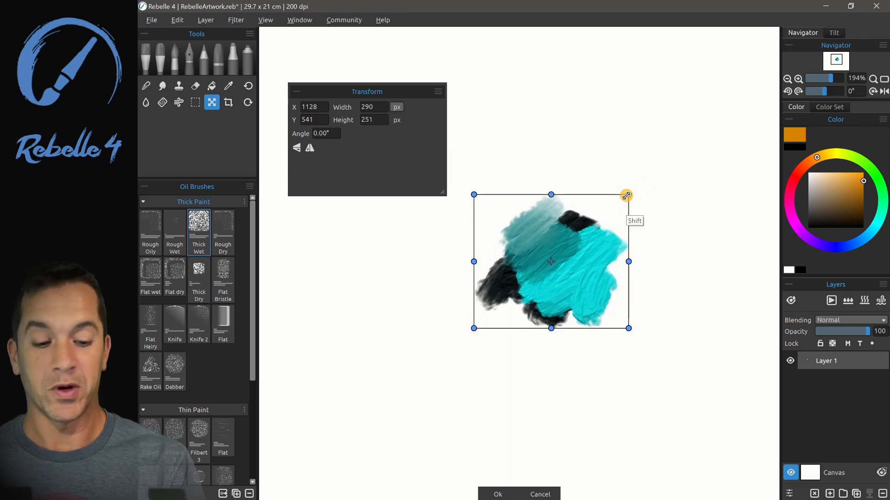
pyautogui.moveTo(626, 195); pyautogui.dragTo(608, 217)
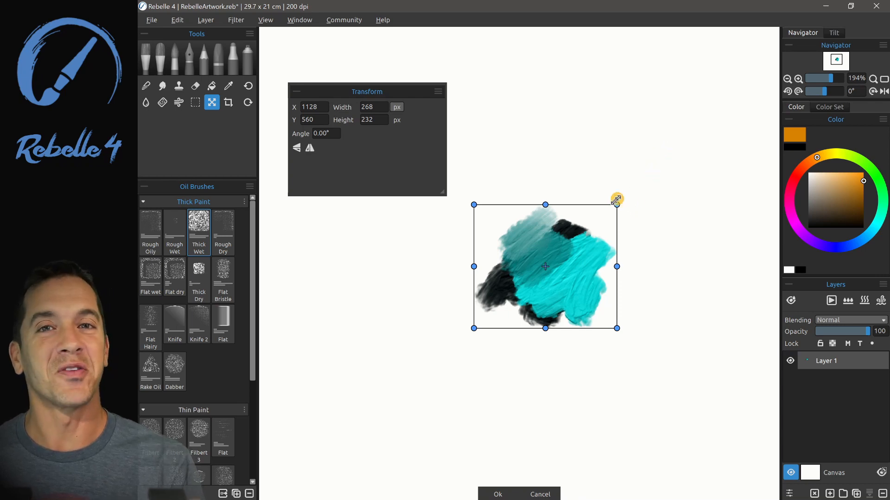
pyautogui.moveTo(616, 200); pyautogui.dragTo(653, 172)
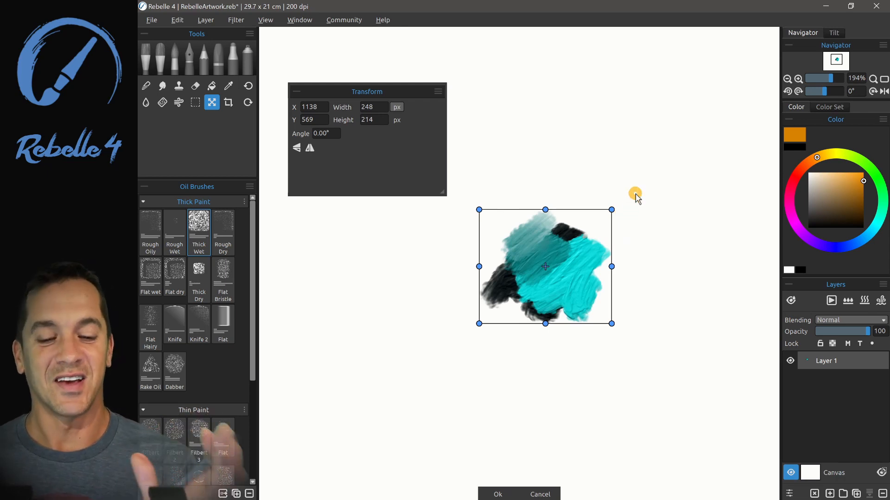
# Step: Tilt the blob about 8 degrees each way, then rotate it back to level
pyautogui.moveTo(636, 195); pyautogui.dragTo(613, 195)
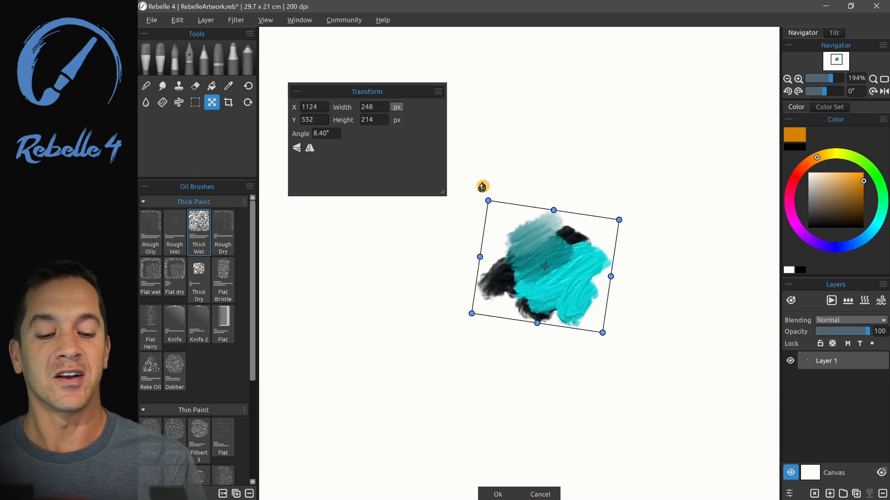
pyautogui.moveTo(483, 186); pyautogui.dragTo(478, 215)
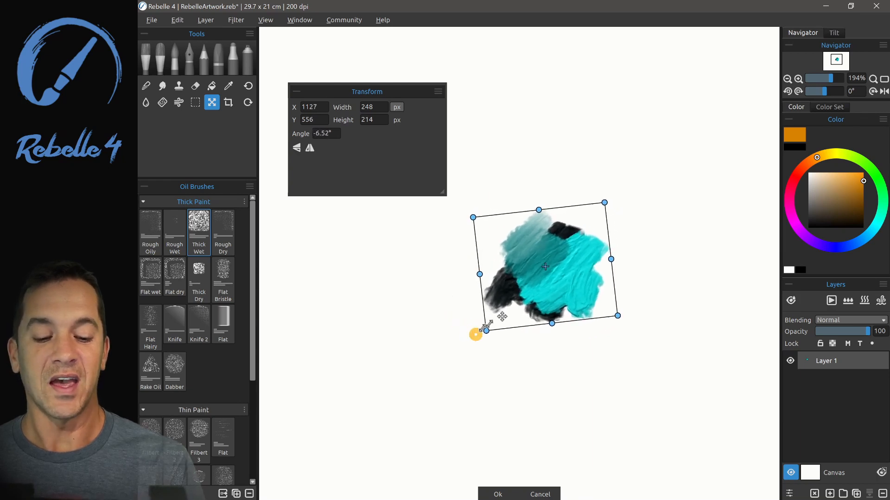
pyautogui.moveTo(475, 335); pyautogui.dragTo(618, 334)
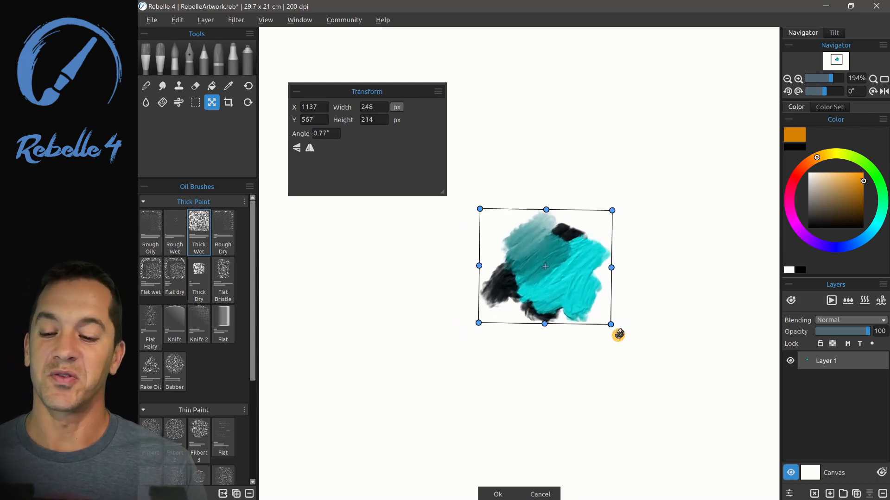
# Step: Flip the blob horizontally and back to its original orientation
pyautogui.click(309, 149)
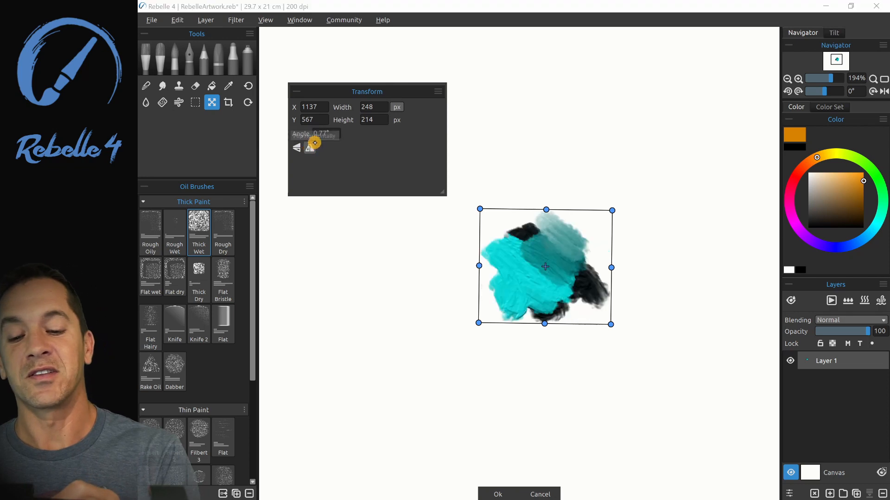
pyautogui.click(296, 148)
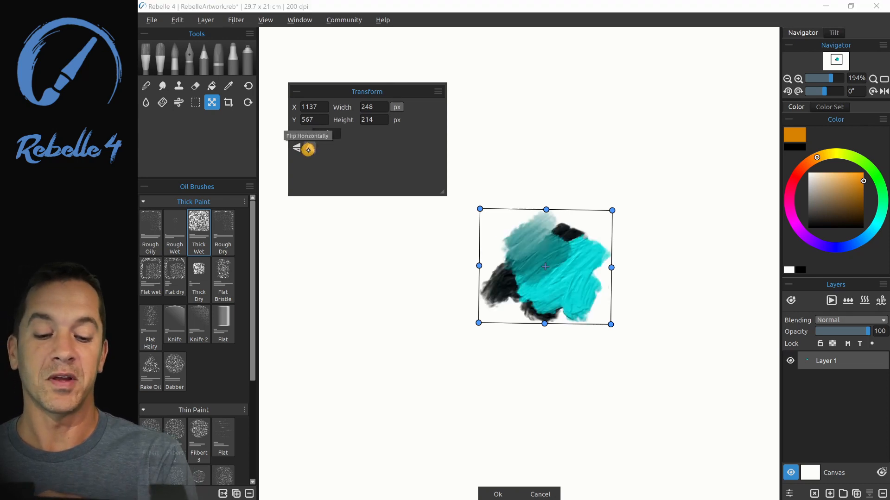
pyautogui.click(296, 148)
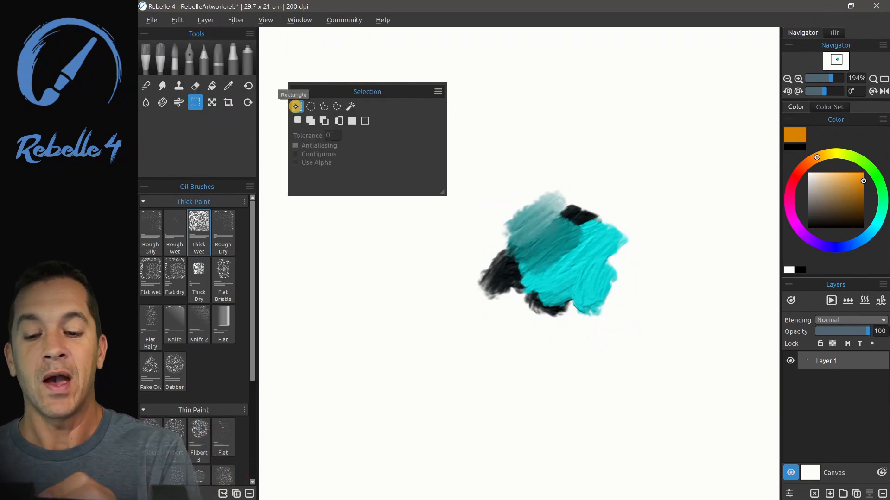
# Step: Try the Rectangle and Ellipse selection modes, then settle on Freehand selection
pyautogui.click(311, 106)
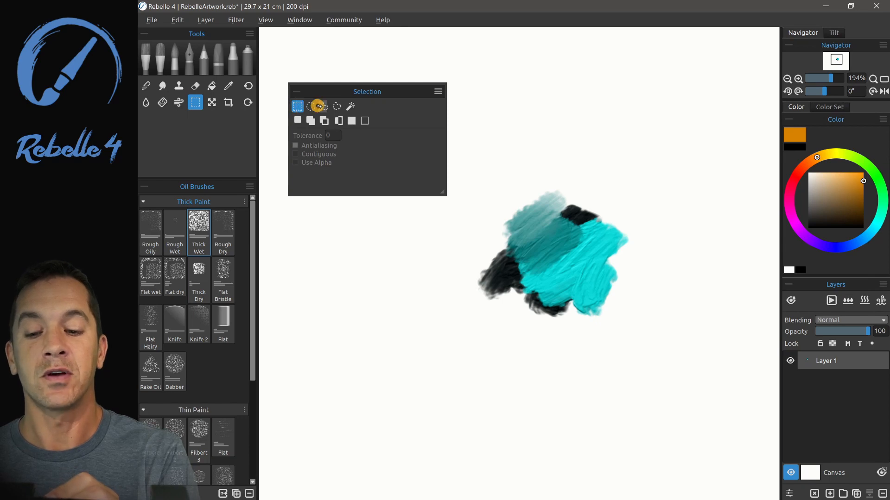
pyautogui.click(349, 106)
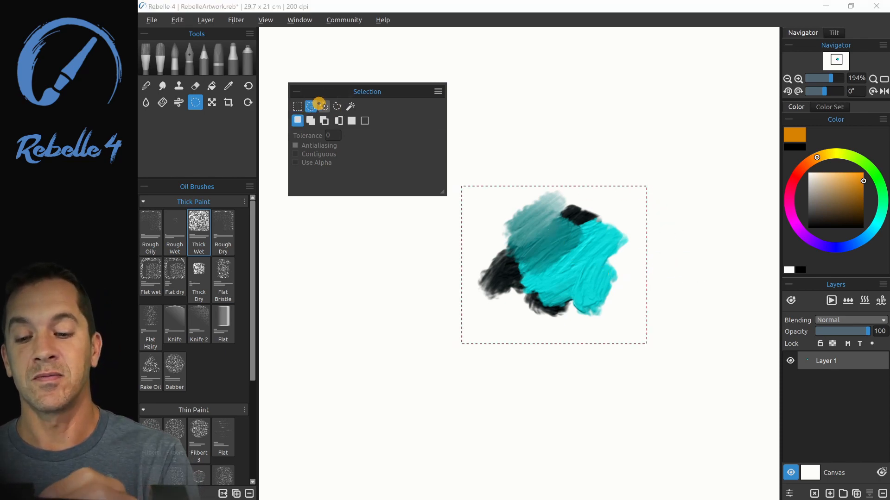
pyautogui.click(310, 107)
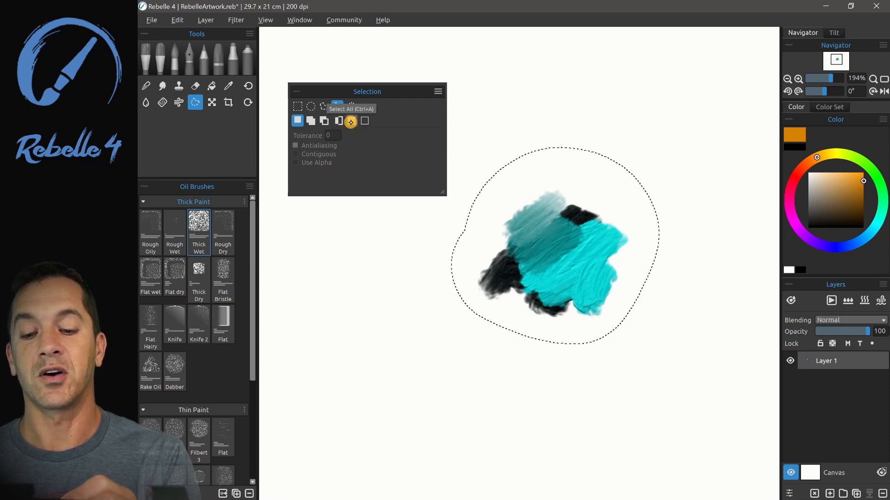
pyautogui.click(437, 92)
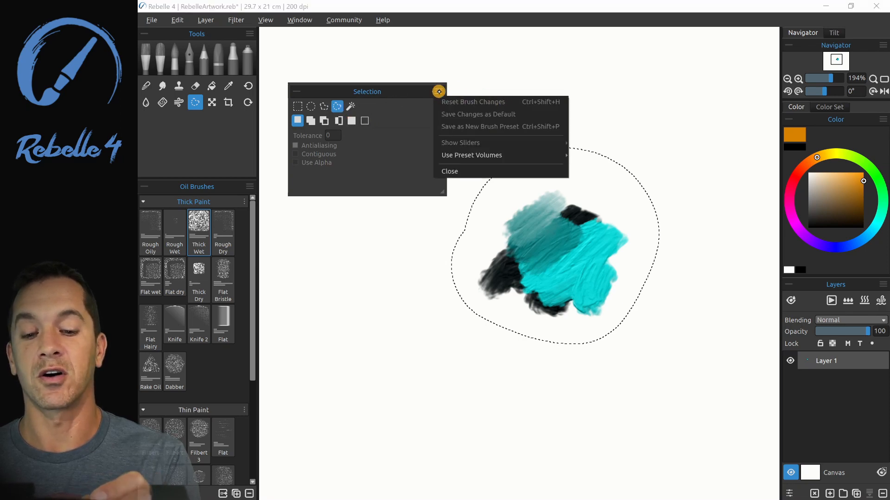
pyautogui.click(176, 20)
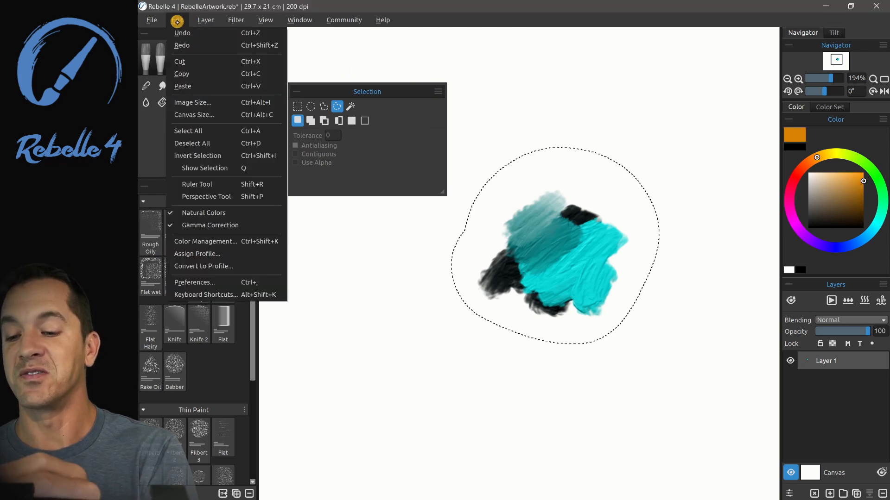
pyautogui.moveTo(215, 156)
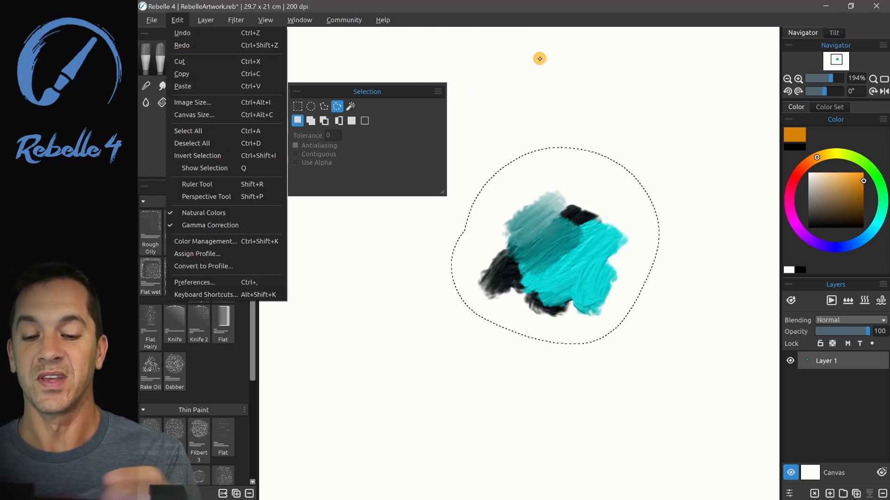
pyautogui.moveTo(204, 168)
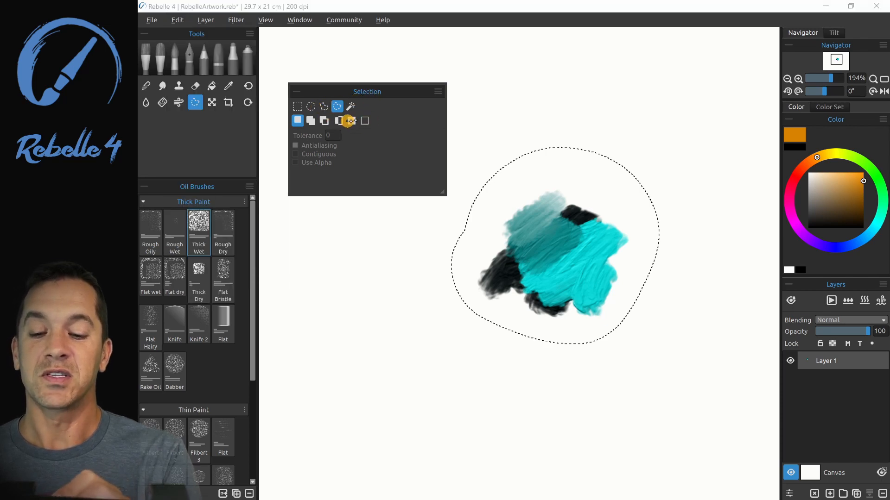
pyautogui.click(338, 120)
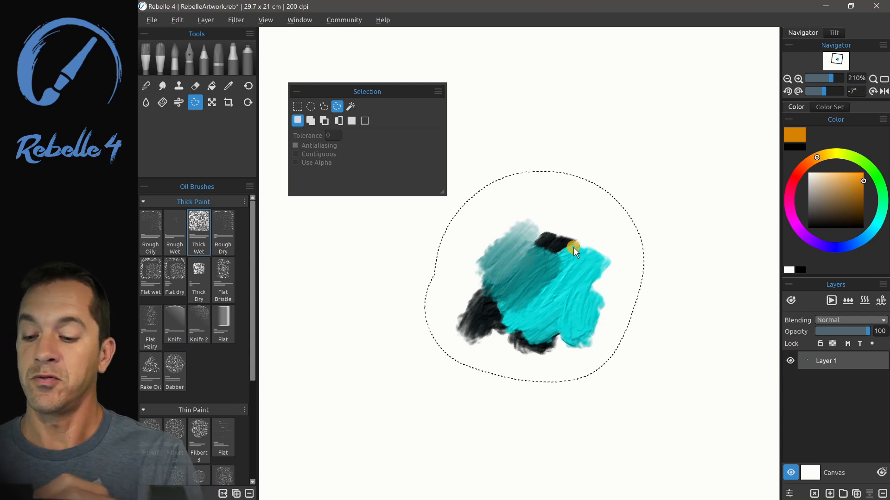
pyautogui.click(173, 55)
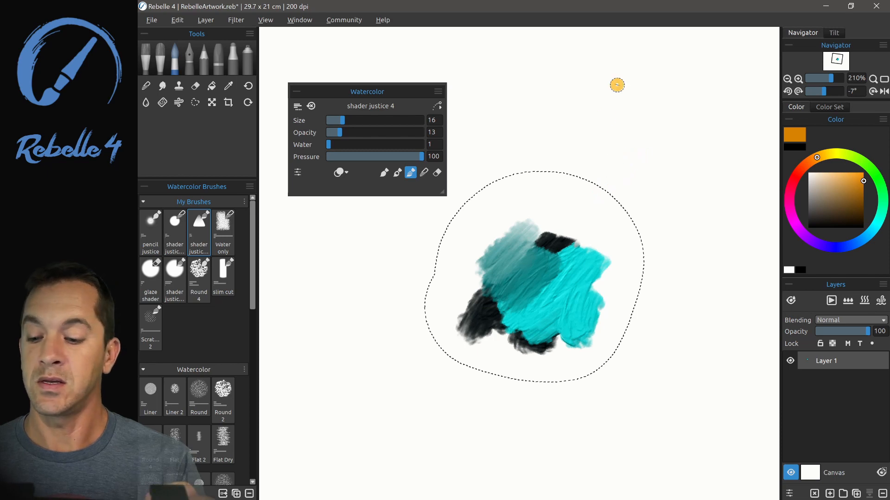
pyautogui.moveTo(617, 85); pyautogui.dragTo(624, 136)
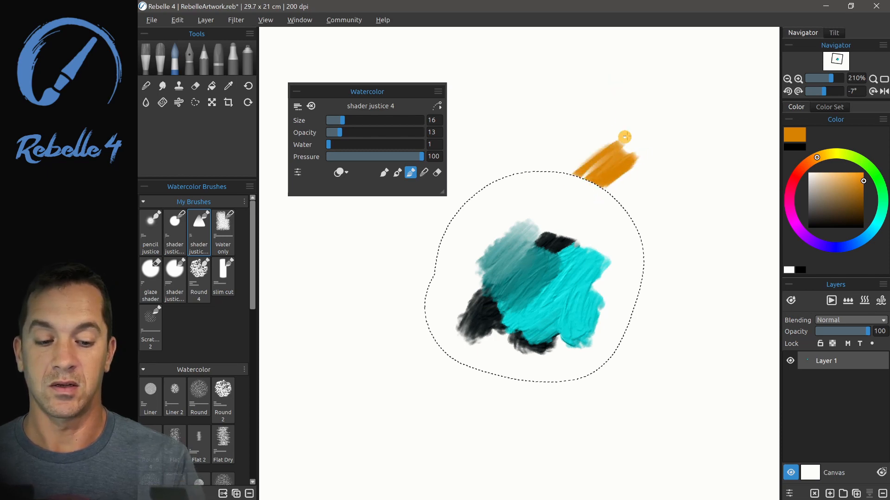
pyautogui.moveTo(624, 136); pyautogui.dragTo(606, 187)
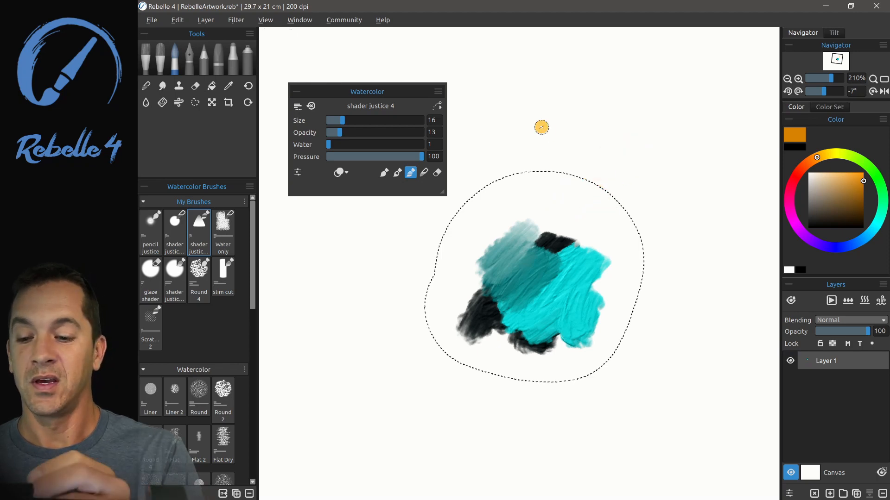
# Step: Cut a notch from the selection's top, add a right lobe, and trim its right edge
pyautogui.click(194, 102)
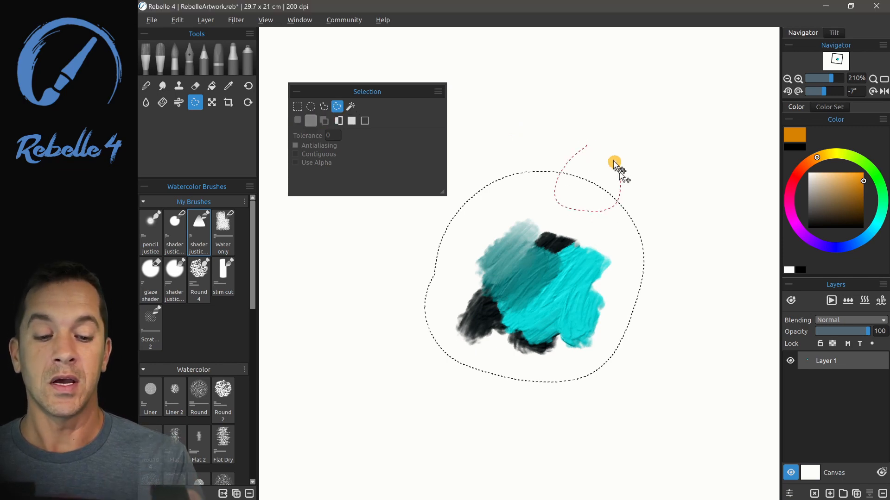
pyautogui.click(311, 120)
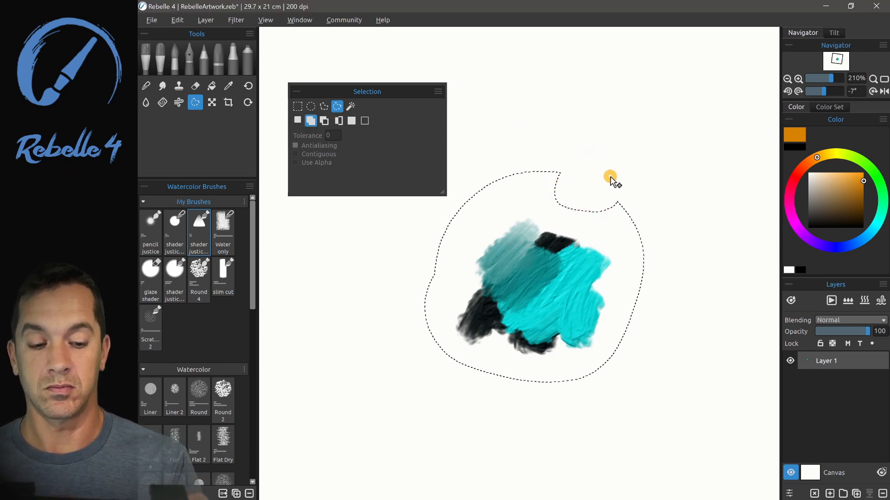
pyautogui.moveTo(620, 171)
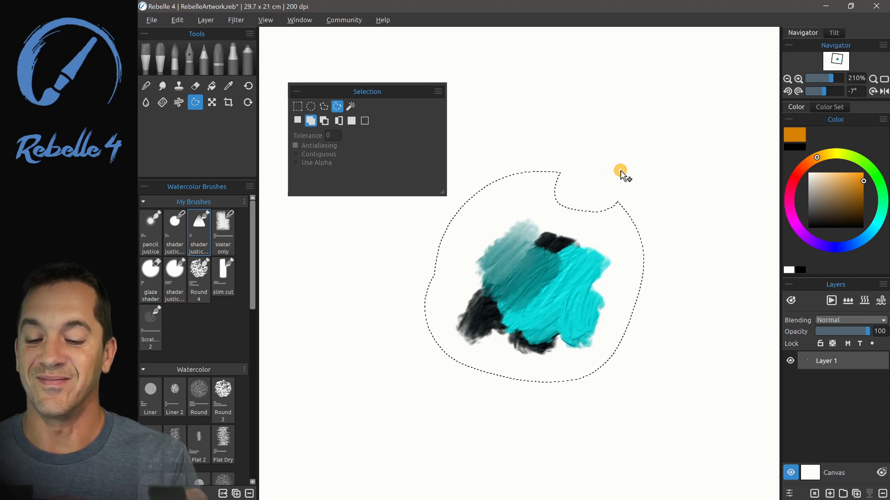
pyautogui.moveTo(627, 108)
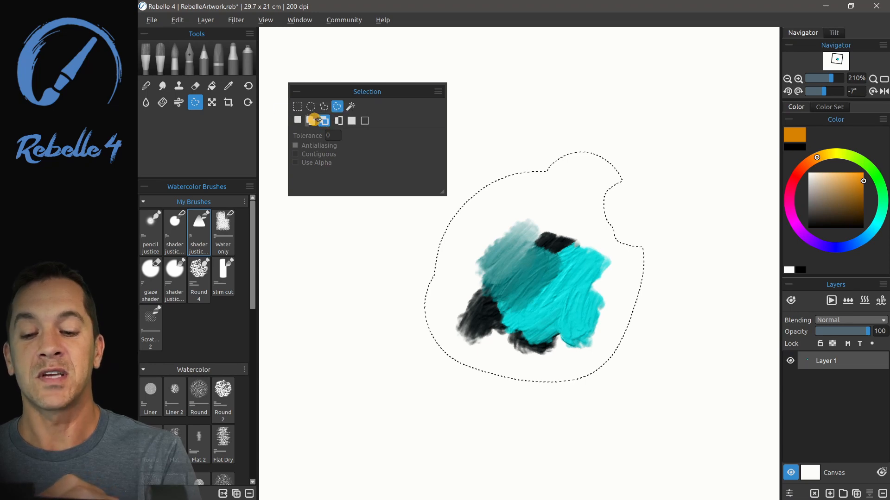
pyautogui.click(324, 119)
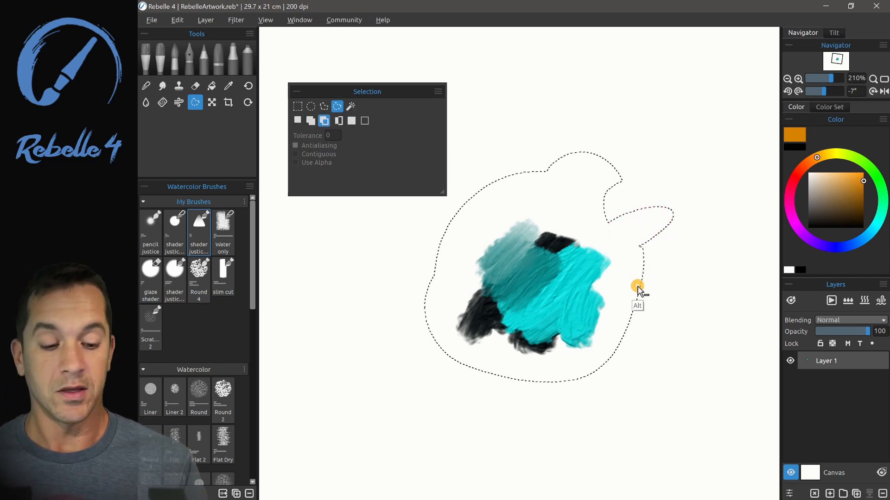
pyautogui.click(298, 120)
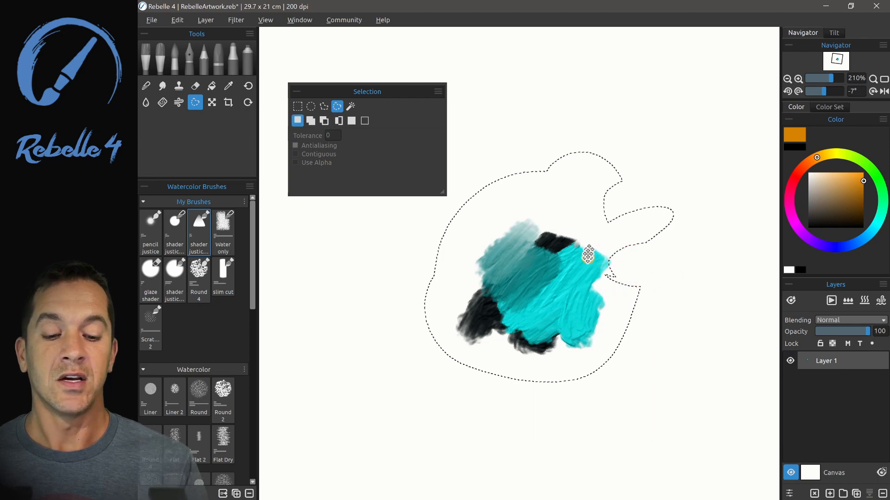
pyautogui.moveTo(665, 236)
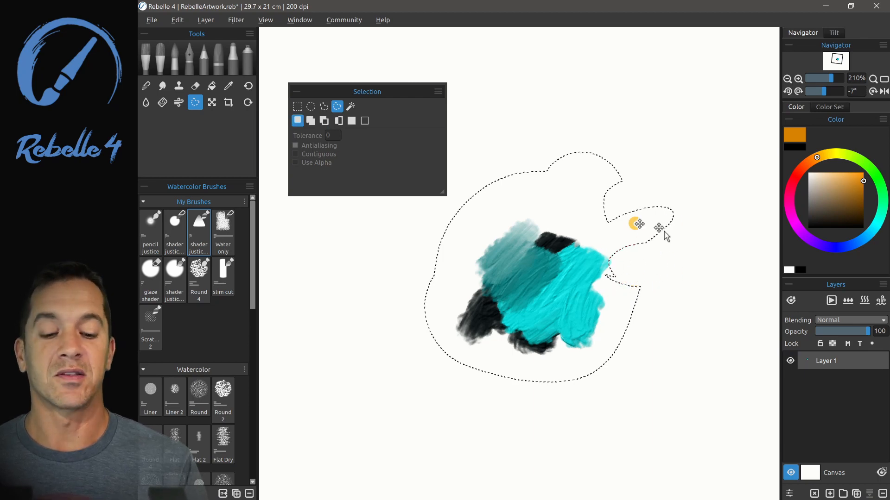
# Step: Move the selection outline to a new position on the canvas, then deselect all
pyautogui.moveTo(636, 224); pyautogui.dragTo(566, 213)
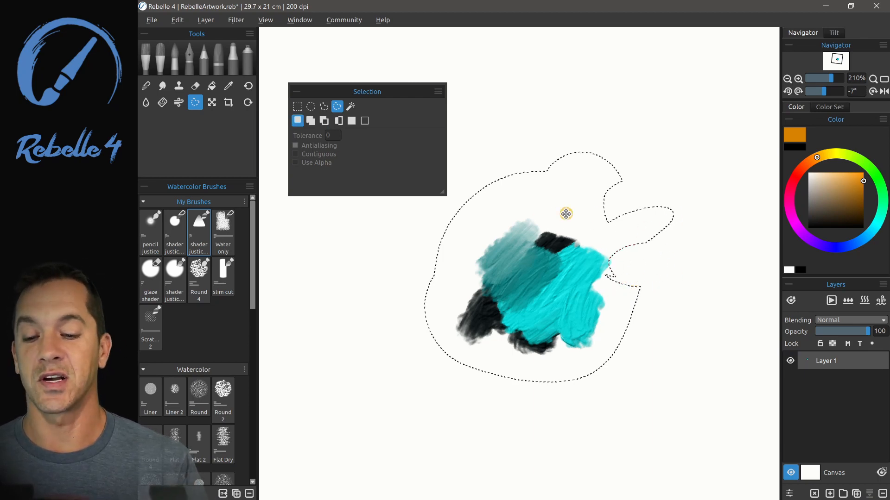
pyautogui.moveTo(566, 214); pyautogui.dragTo(559, 280)
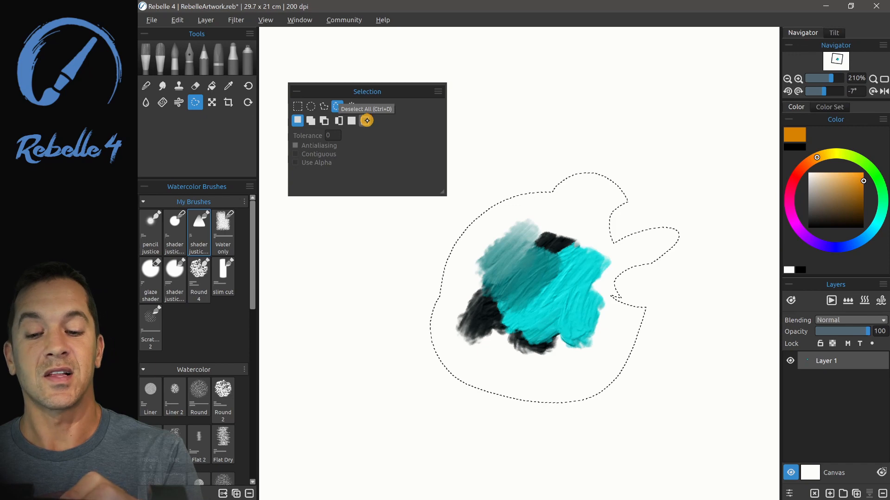
pyautogui.click(367, 120)
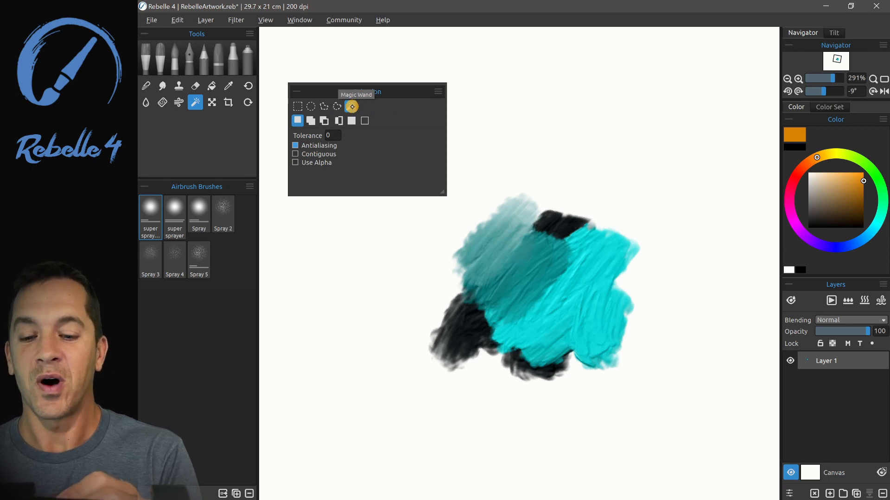
# Step: Use the Magic Wand with Contiguous, then turn Contiguous off and enable Use Alpha
pyautogui.click(351, 107)
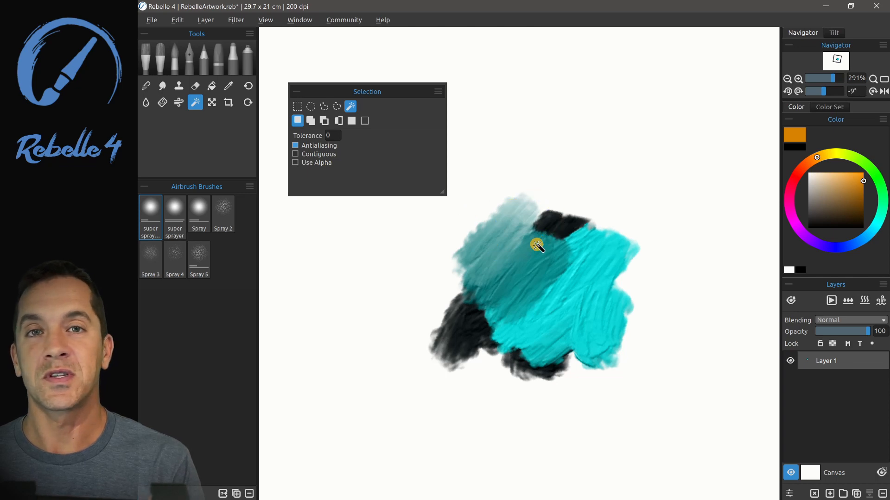
pyautogui.moveTo(496, 220)
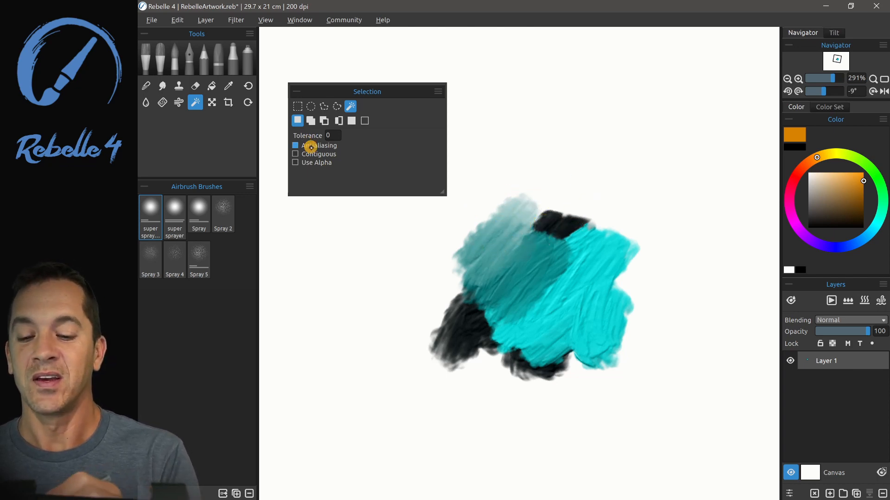
pyautogui.click(295, 154)
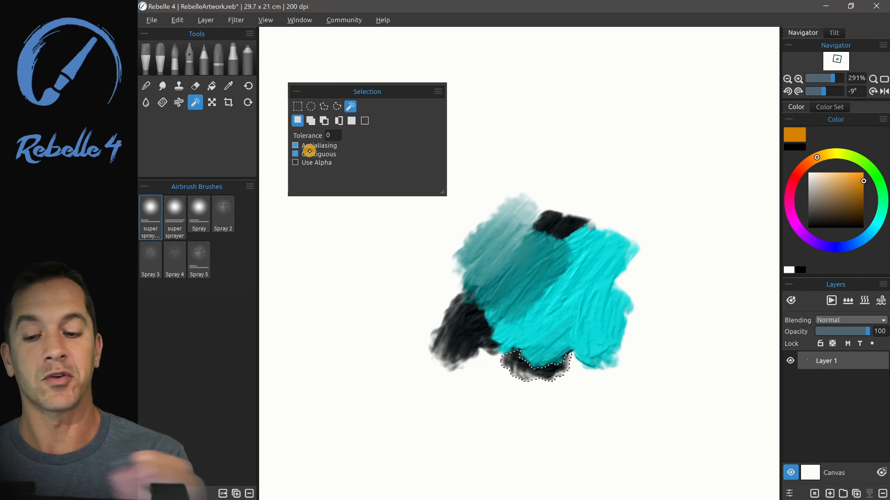
pyautogui.click(295, 154)
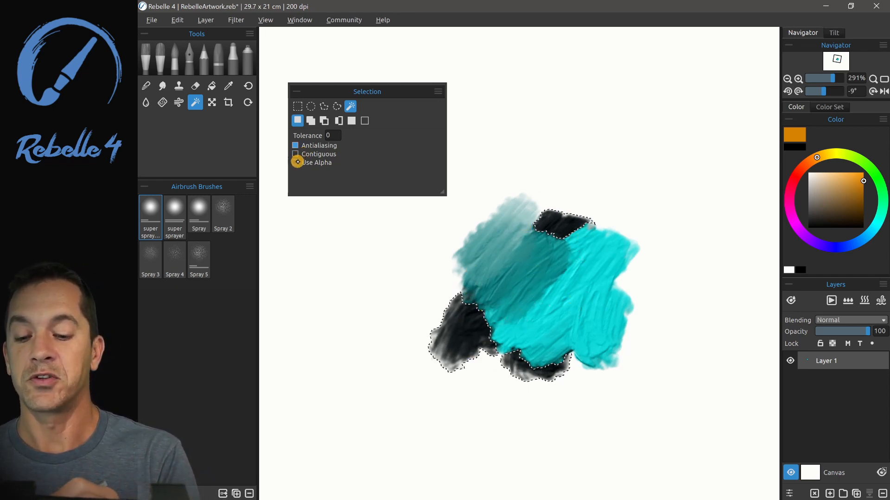
pyautogui.click(295, 163)
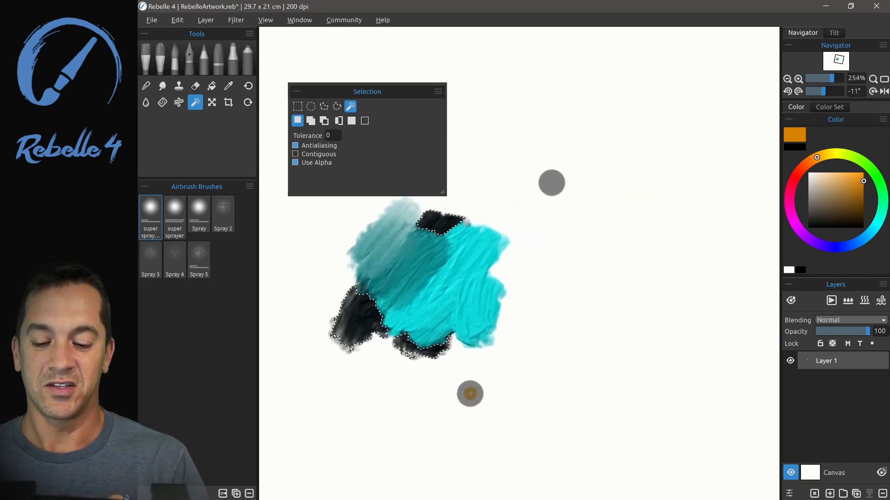
# Step: Paint pastel strokes, magic-wand the left orange stroke onto a new layer, and toggle Layer 1 visibility
pyautogui.click(219, 59)
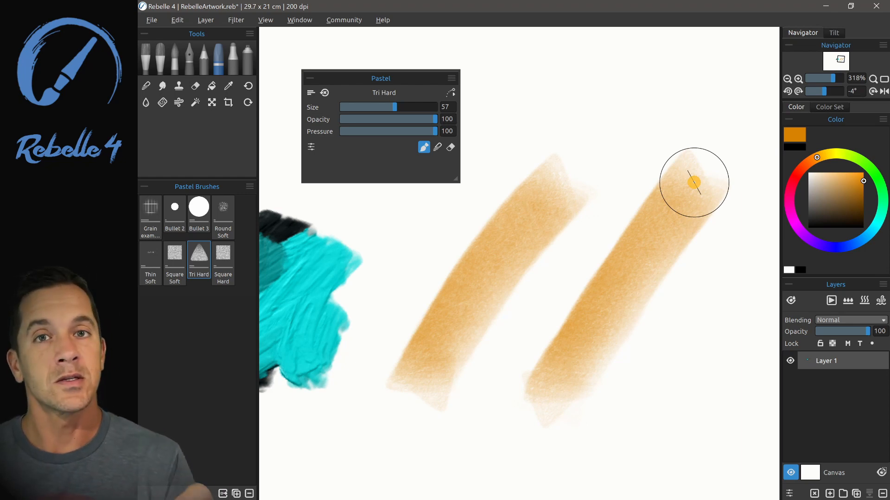
pyautogui.moveTo(232, 58)
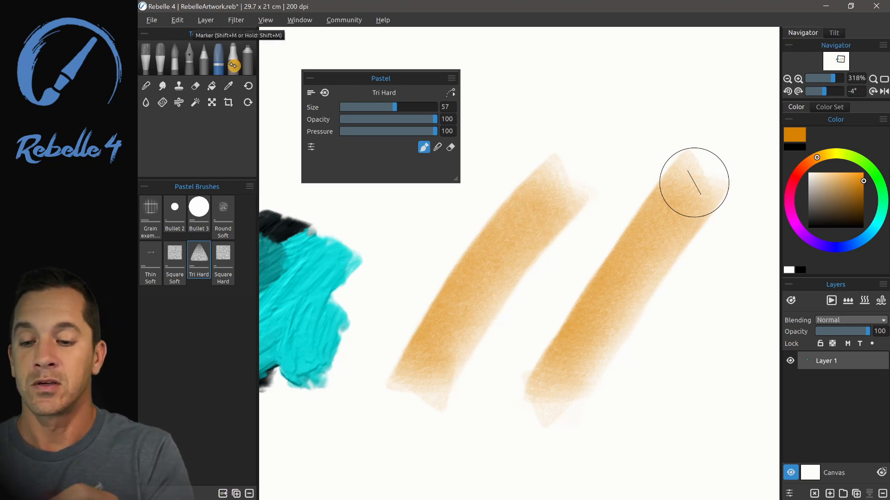
pyautogui.click(195, 102)
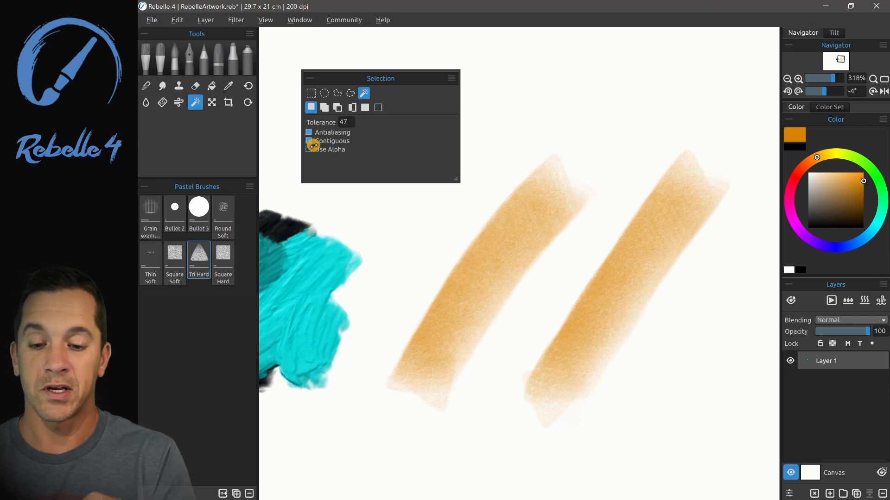
pyautogui.click(503, 268)
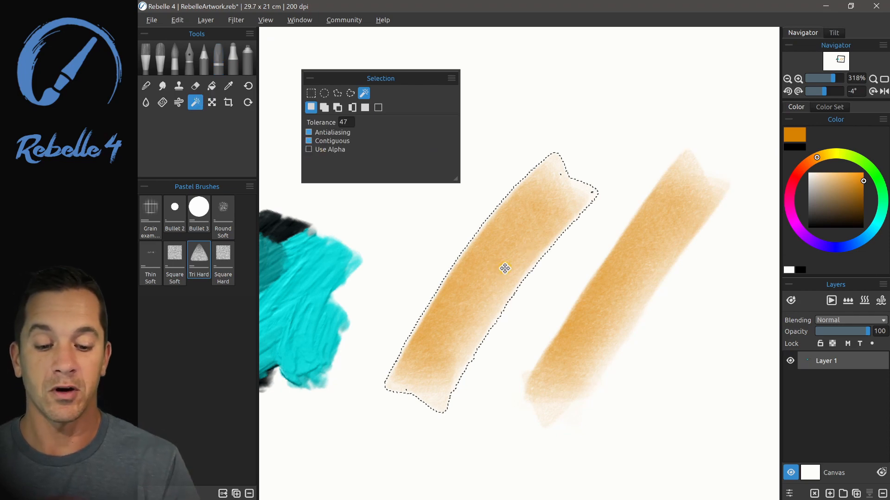
pyautogui.click(829, 494)
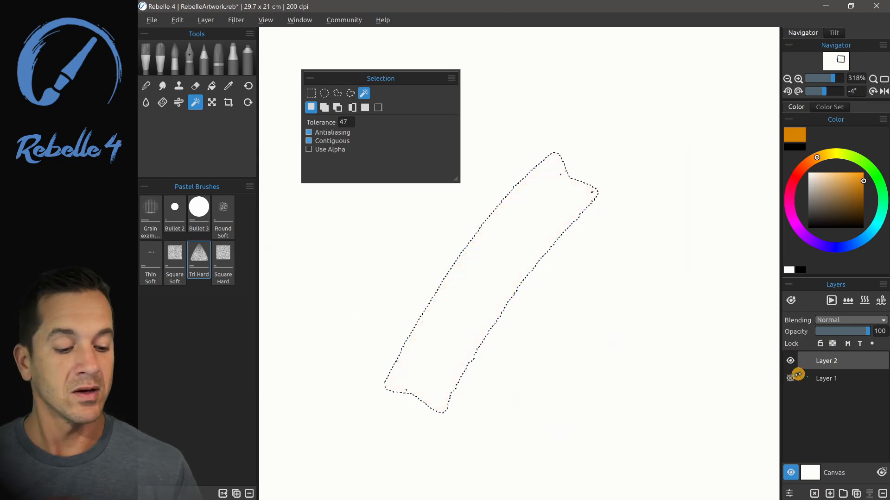
pyautogui.click(248, 58)
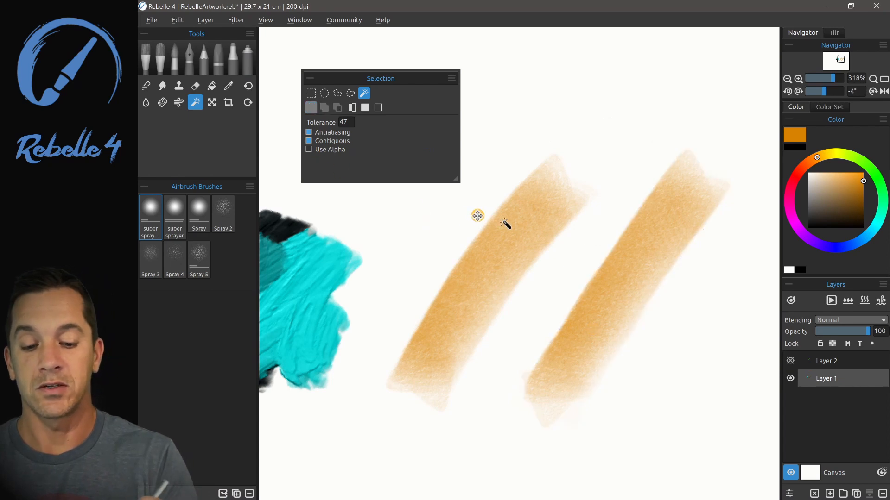
# Step: Select the right stroke's shape and airbrush orange inside it on Layer 2
pyautogui.click(477, 215)
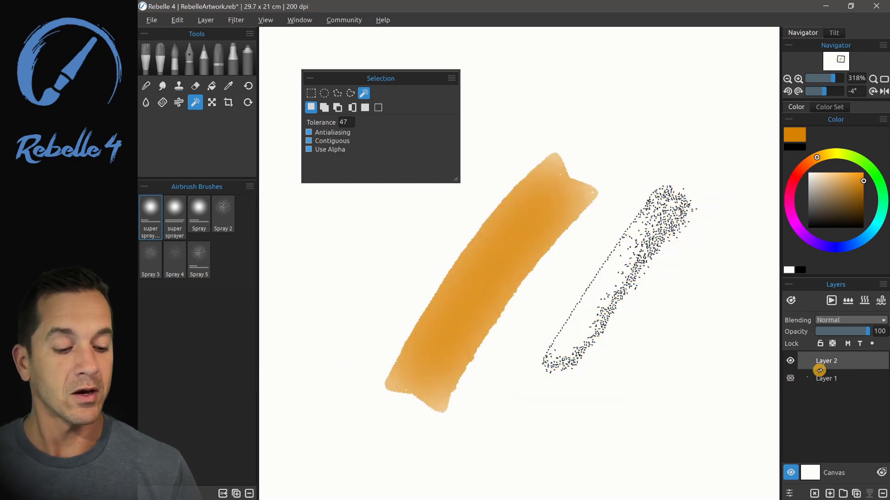
pyautogui.moveTo(243, 59)
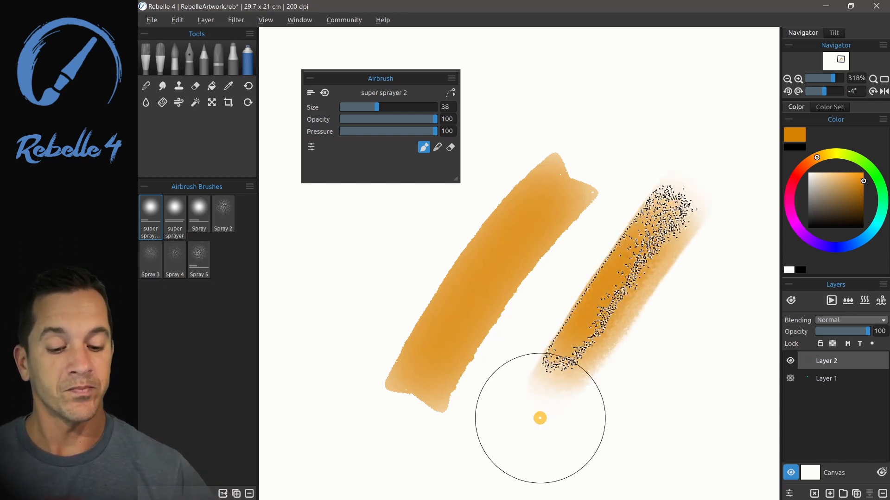
pyautogui.click(195, 102)
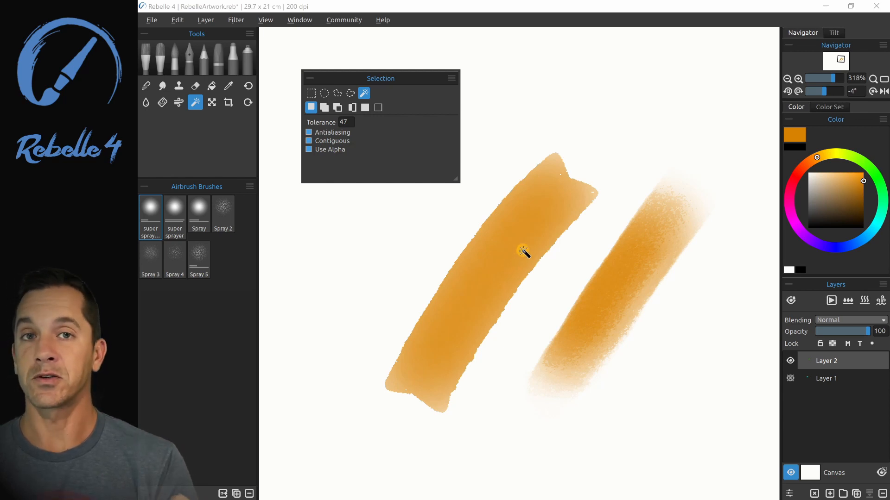
pyautogui.moveTo(509, 252)
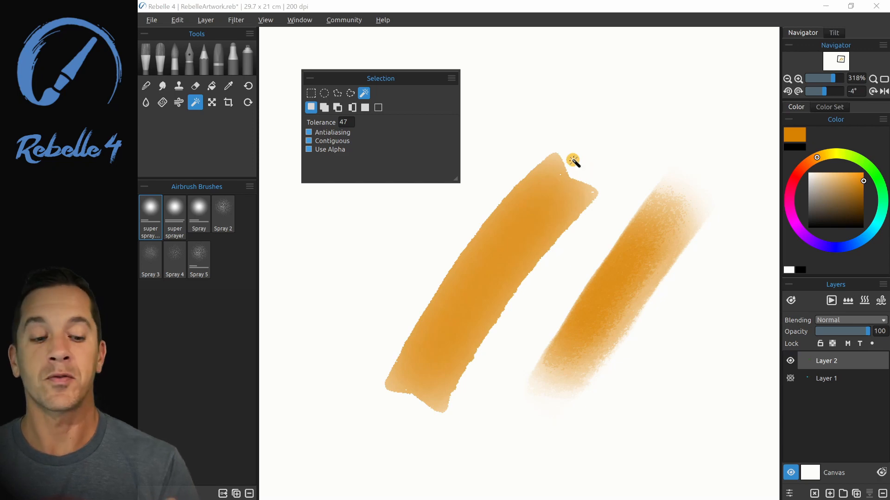
pyautogui.moveTo(563, 374)
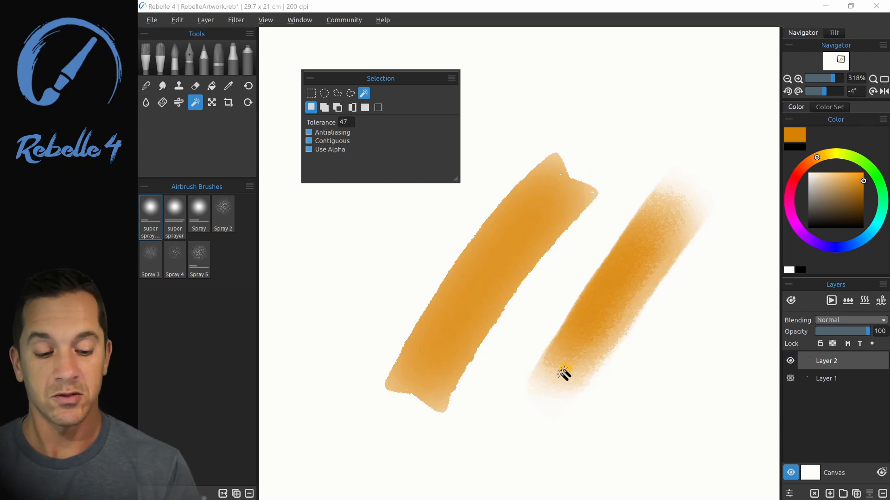
pyautogui.moveTo(630, 278)
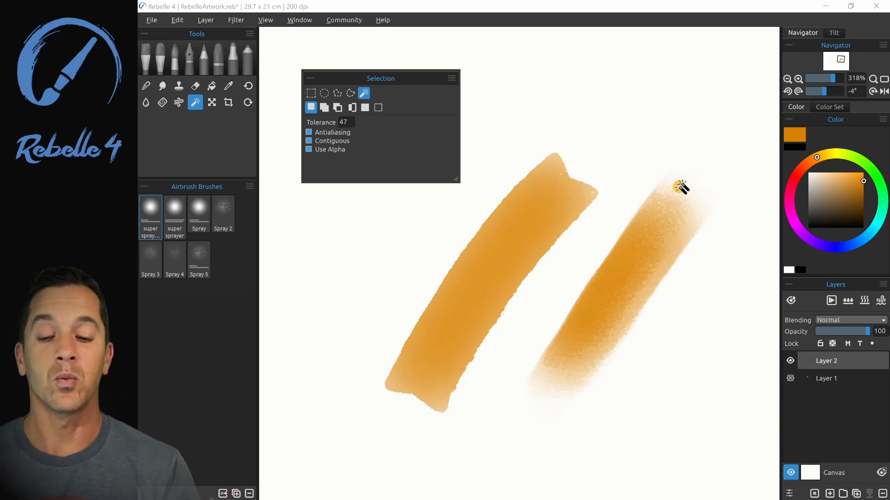
pyautogui.moveTo(631, 320)
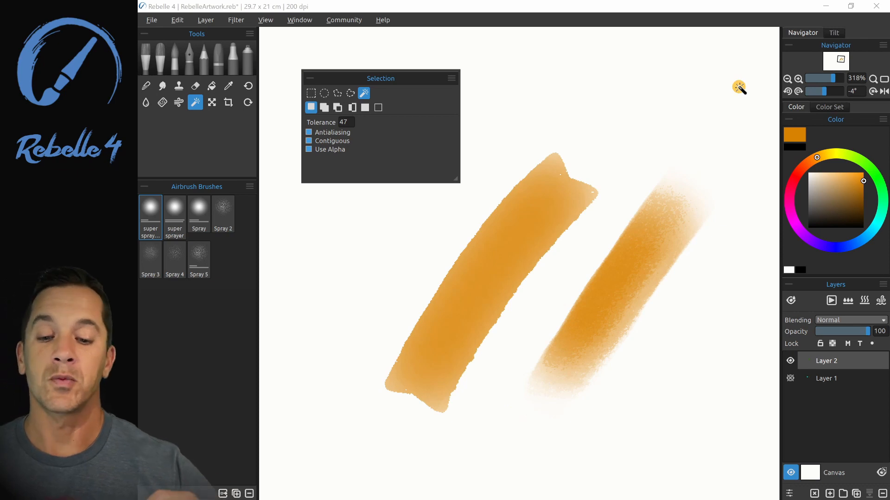
pyautogui.moveTo(684, 248)
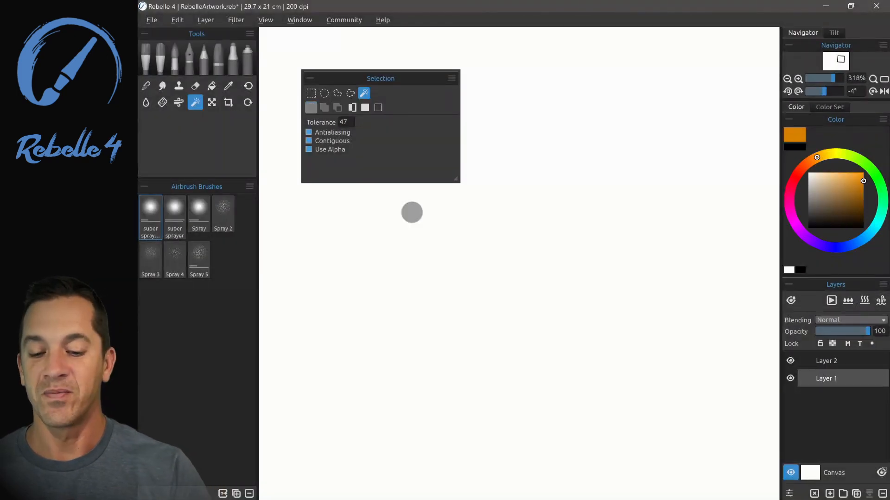
# Step: Paste the colour wheel image with Ctrl+V and drag it into position
pyautogui.press('ctrl+v')
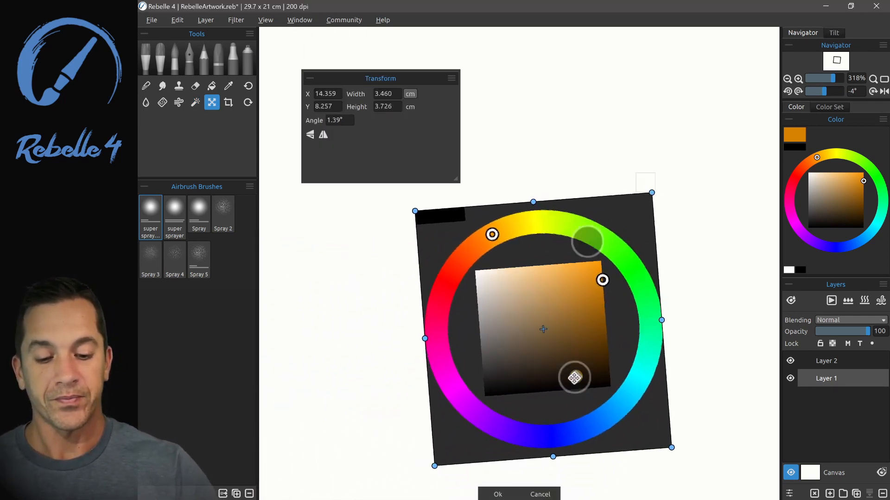
pyautogui.moveTo(573, 378); pyautogui.dragTo(629, 371)
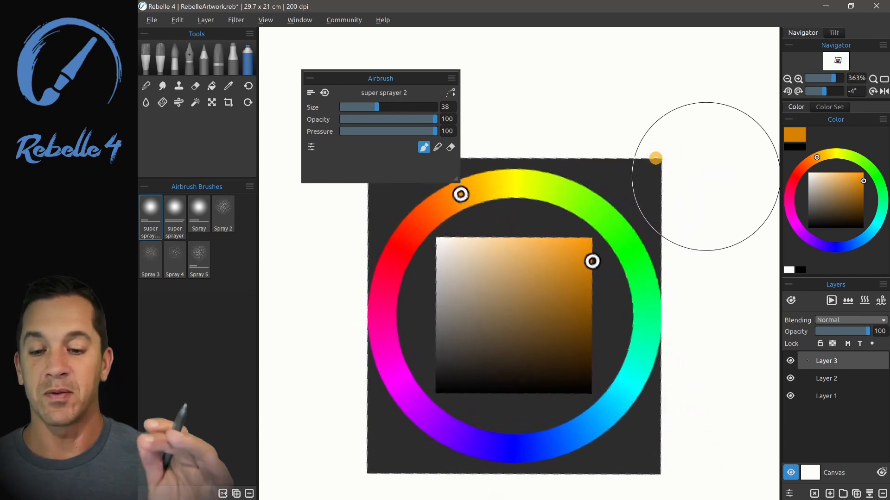
# Step: With the Magic Wand, lower the tolerance to about 170 and select the ring's cyan section
pyautogui.click(195, 102)
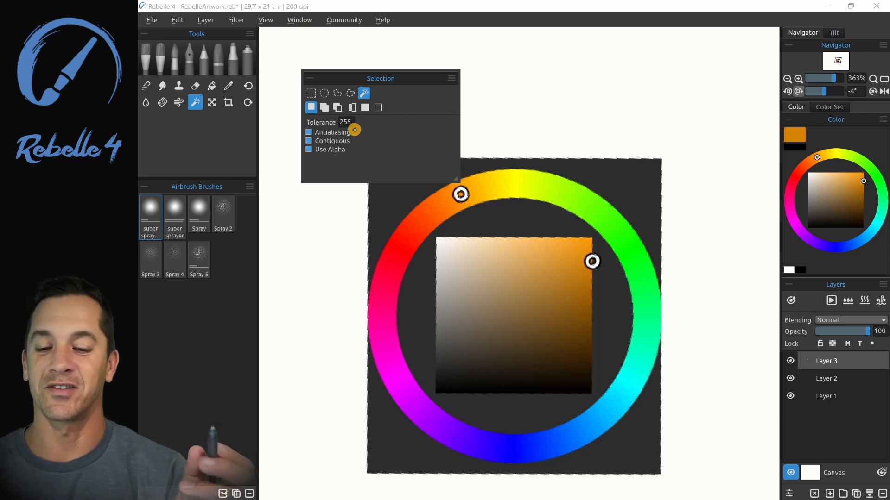
pyautogui.moveTo(354, 129); pyautogui.dragTo(345, 122)
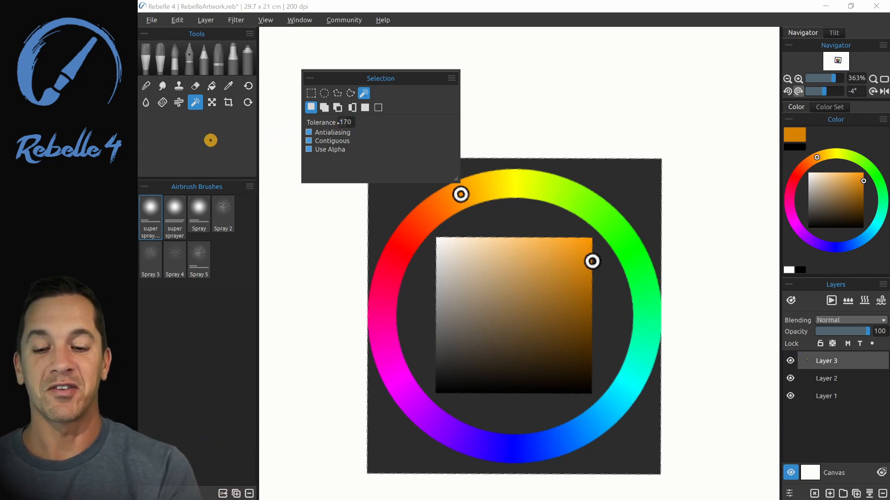
pyautogui.moveTo(346, 121); pyautogui.dragTo(350, 119)
pyautogui.write('32')
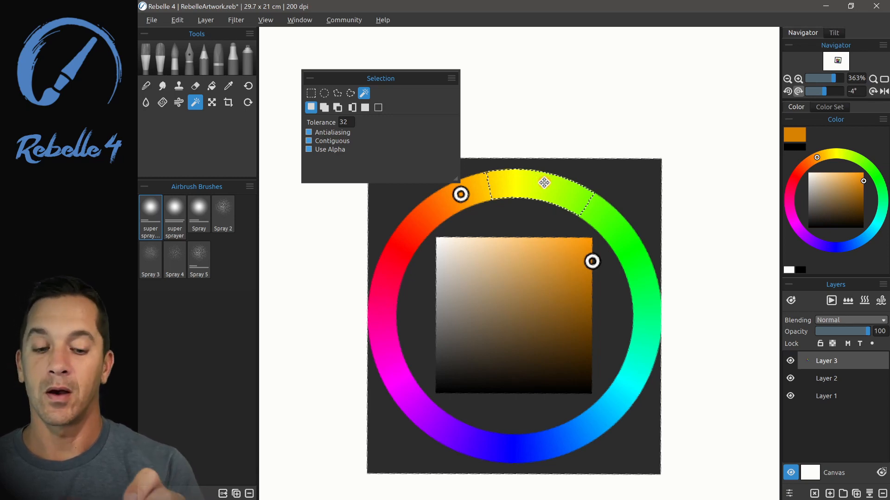
pyautogui.moveTo(544, 183); pyautogui.dragTo(527, 273)
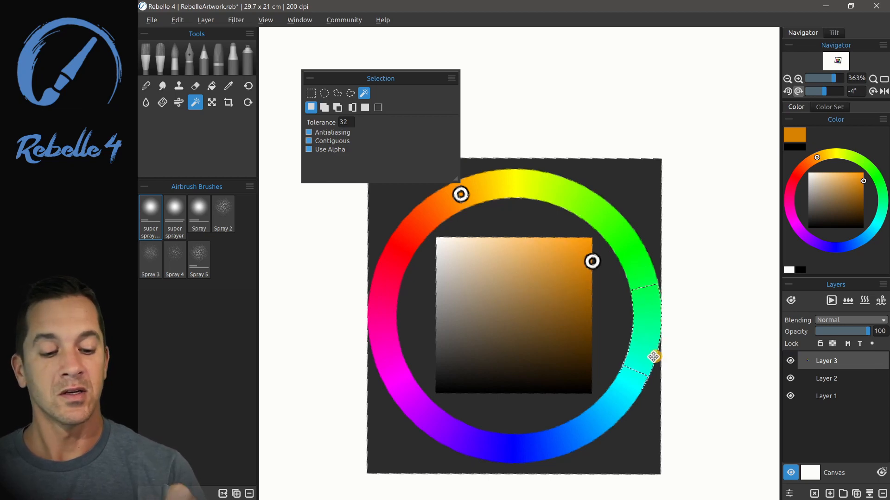
# Step: Set tolerance to 25 and select patches of the colour wheel's inner square
pyautogui.moveTo(343, 122); pyautogui.dragTo(406, 118)
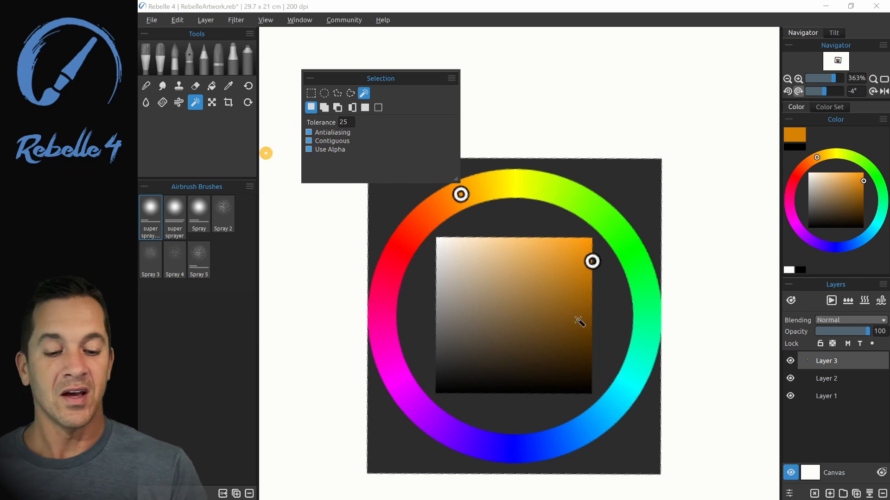
pyautogui.click(324, 107)
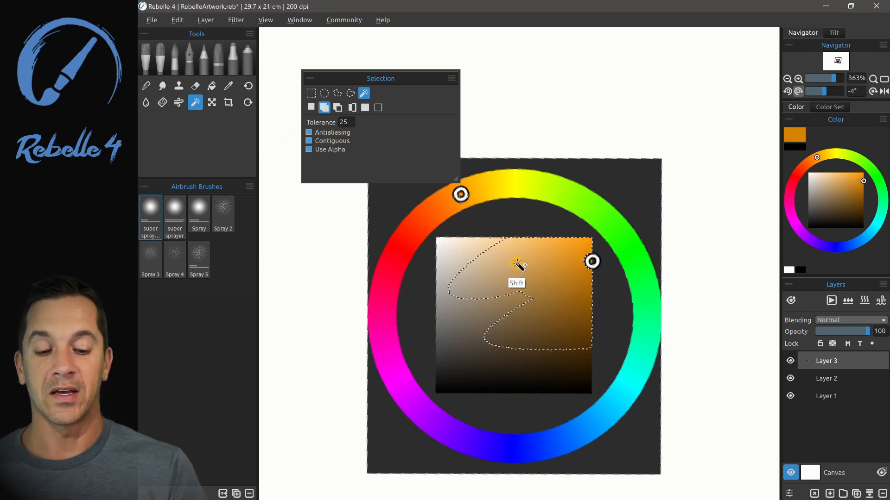
pyautogui.click(338, 108)
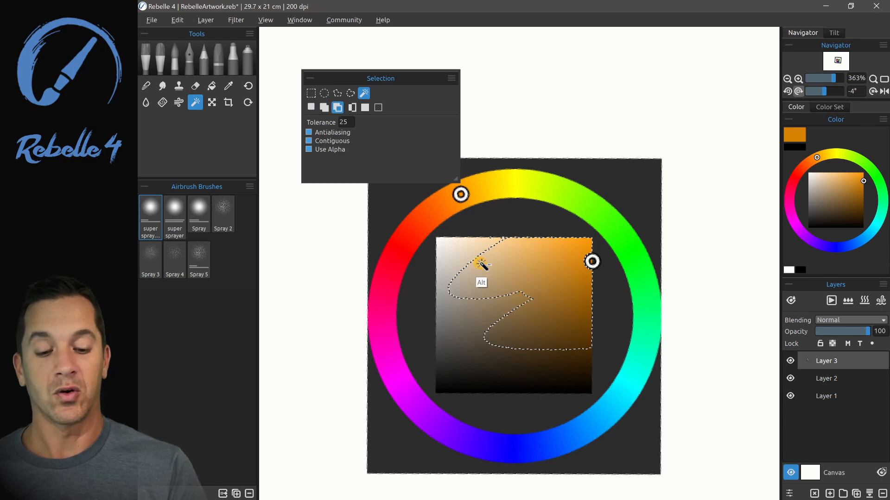